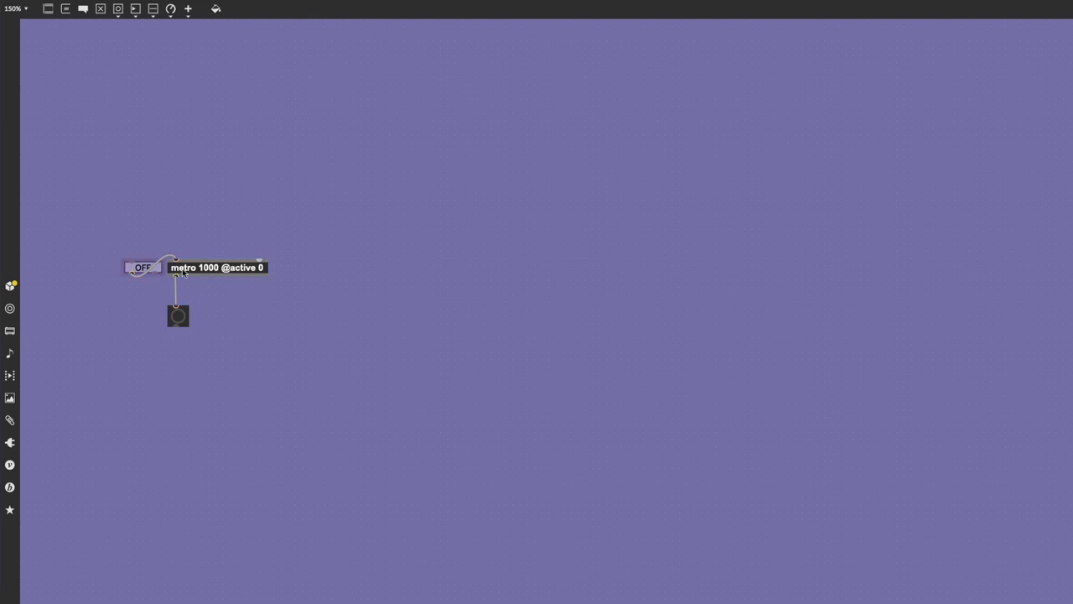
mouse_move(208, 273)
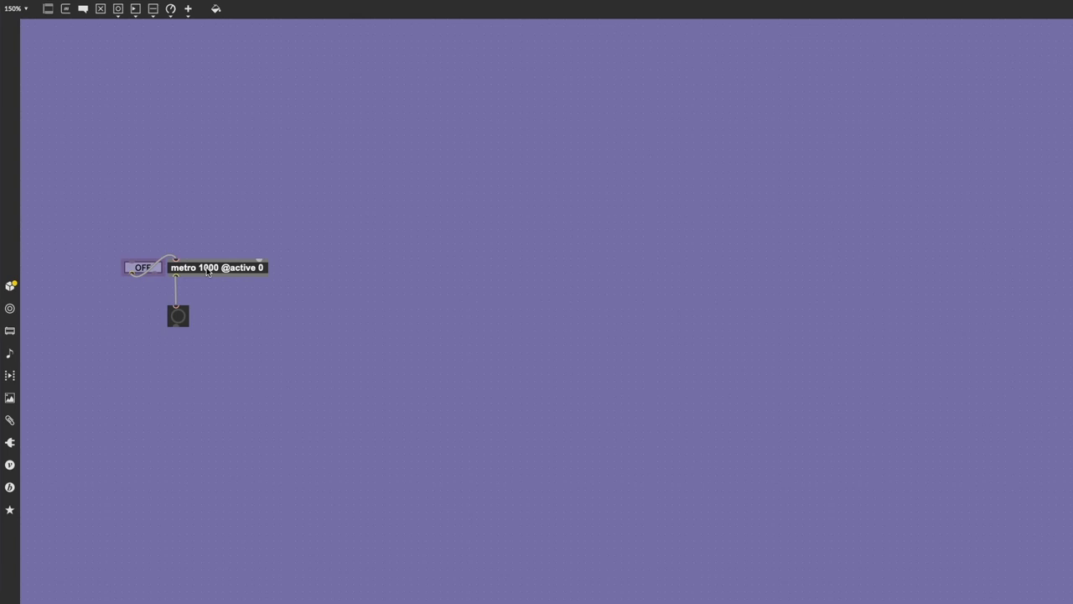
mouse_move(247, 281)
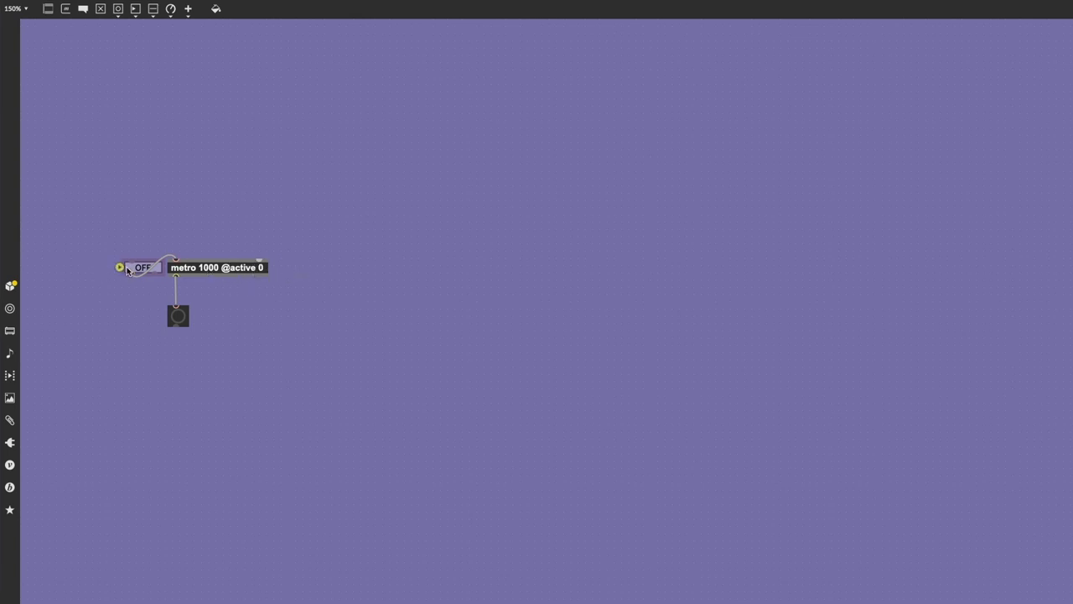
- Switch on the toggle feeding metro 1000 so the bang starts flashing
left_click(143, 266)
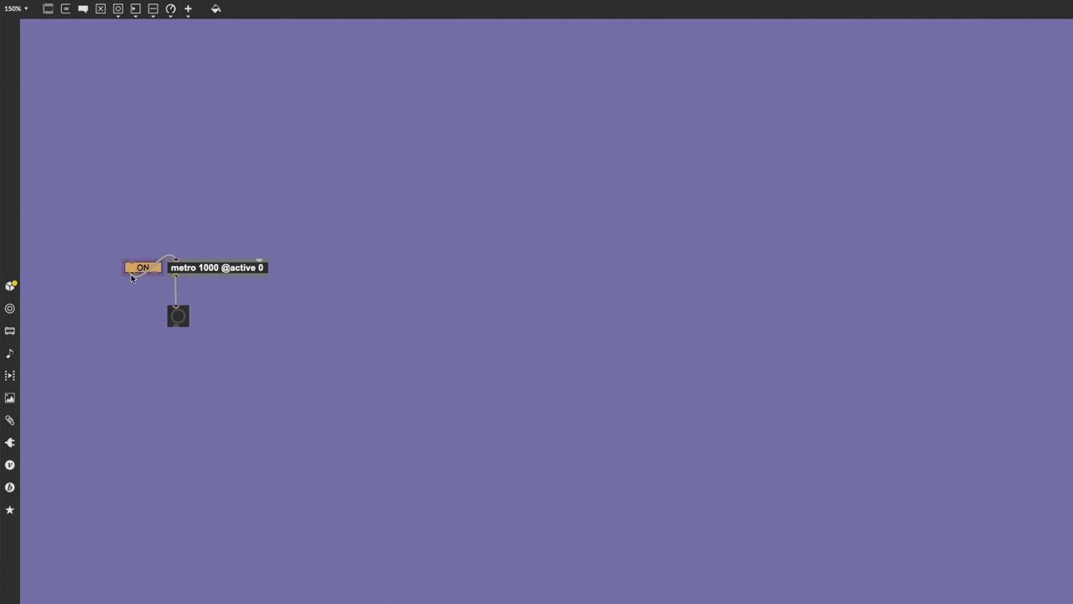
mouse_move(102, 338)
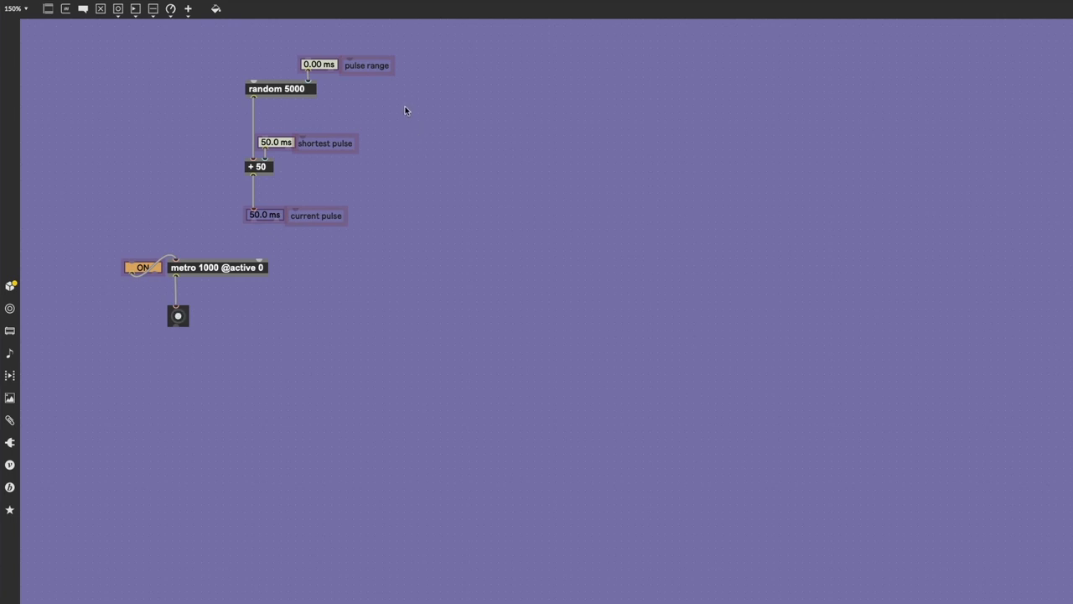
mouse_move(294, 74)
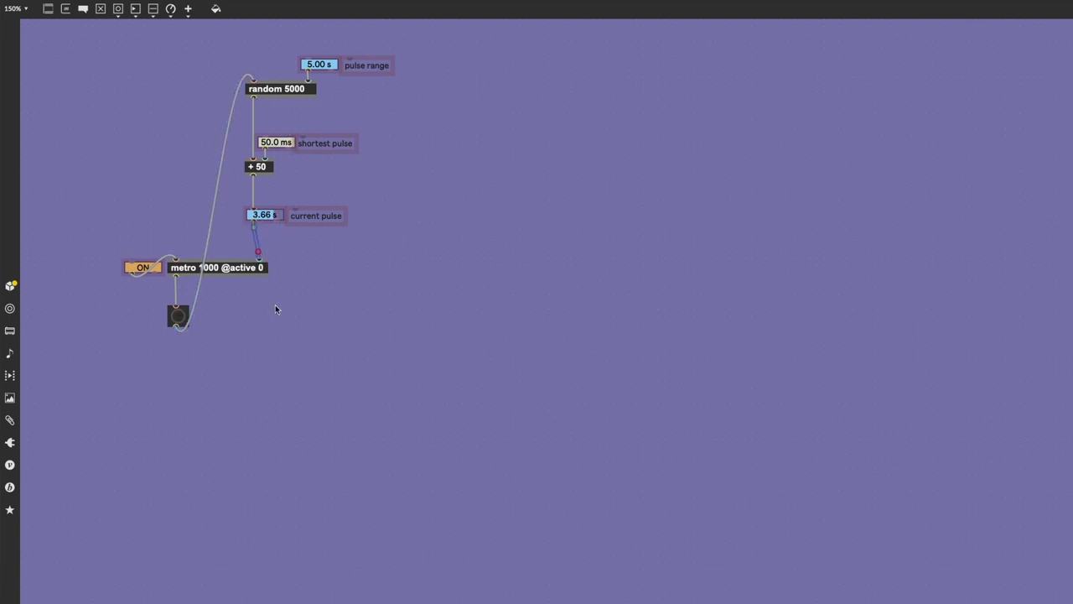
mouse_move(151, 314)
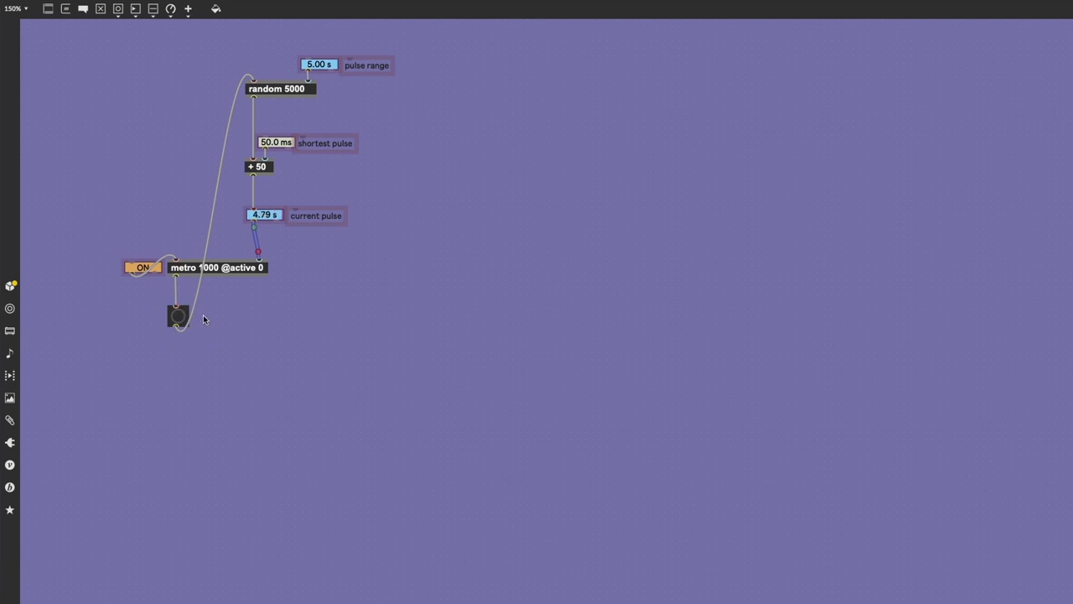
mouse_move(413, 311)
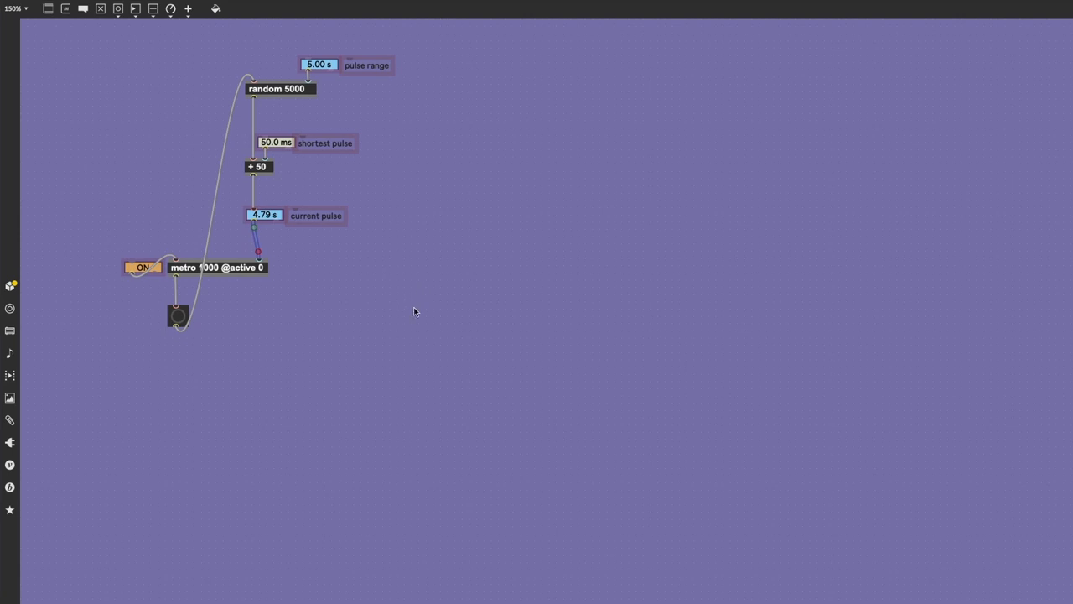